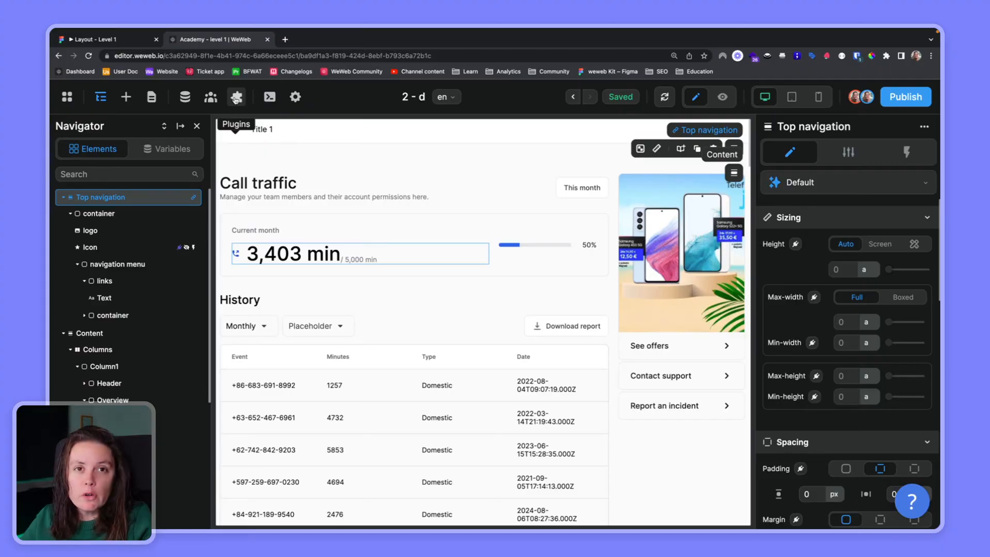
{"action": "mouse_move", "coordinate": [359, 98]}
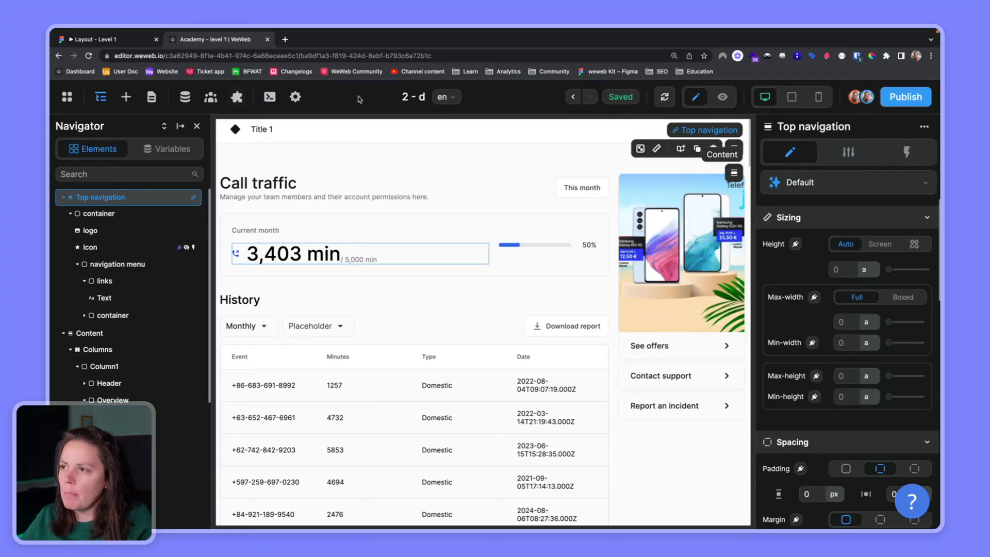
Glance at the project menu and the Variables list, then return to the page's element tree.
{"action": "left_click", "coordinate": [66, 97]}
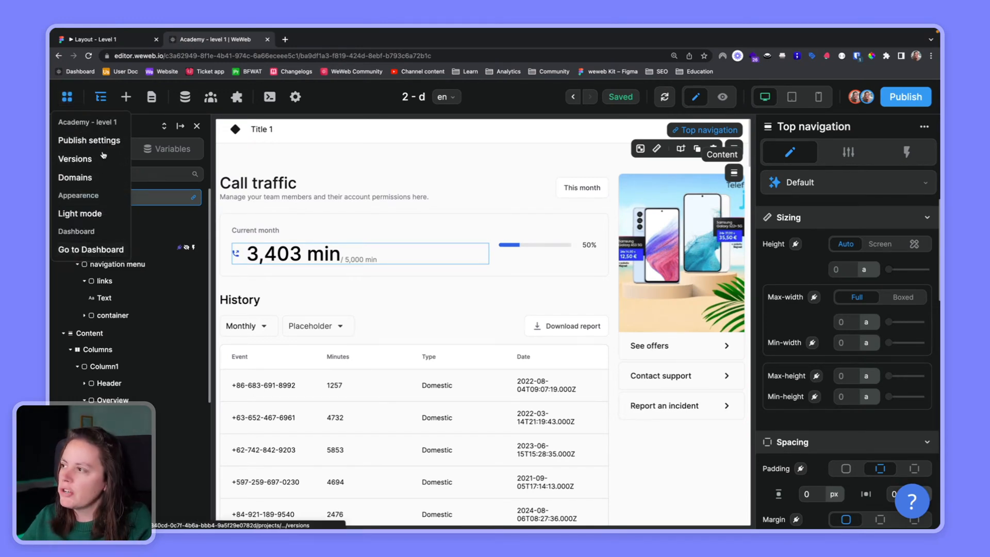
{"action": "left_click", "coordinate": [100, 97]}
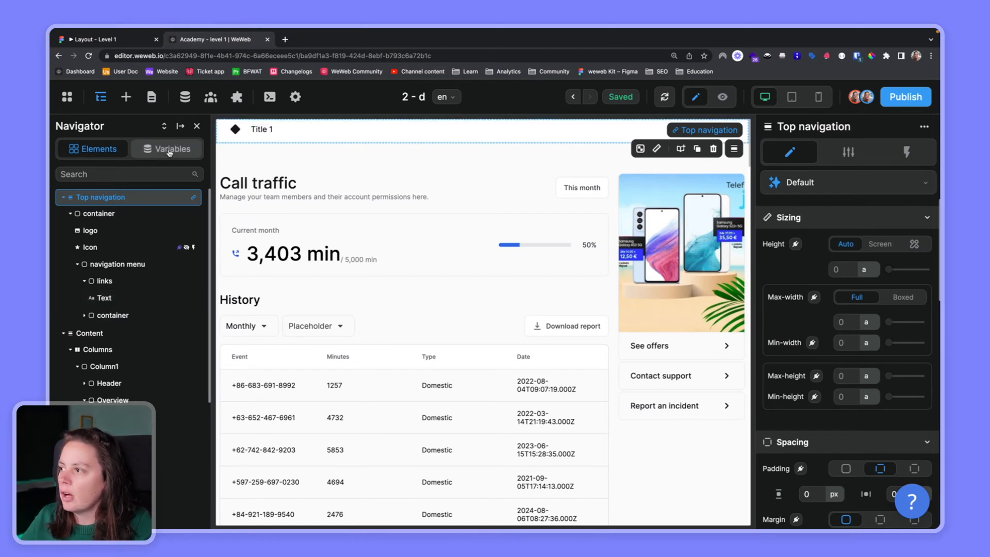
{"action": "left_click", "coordinate": [173, 148]}
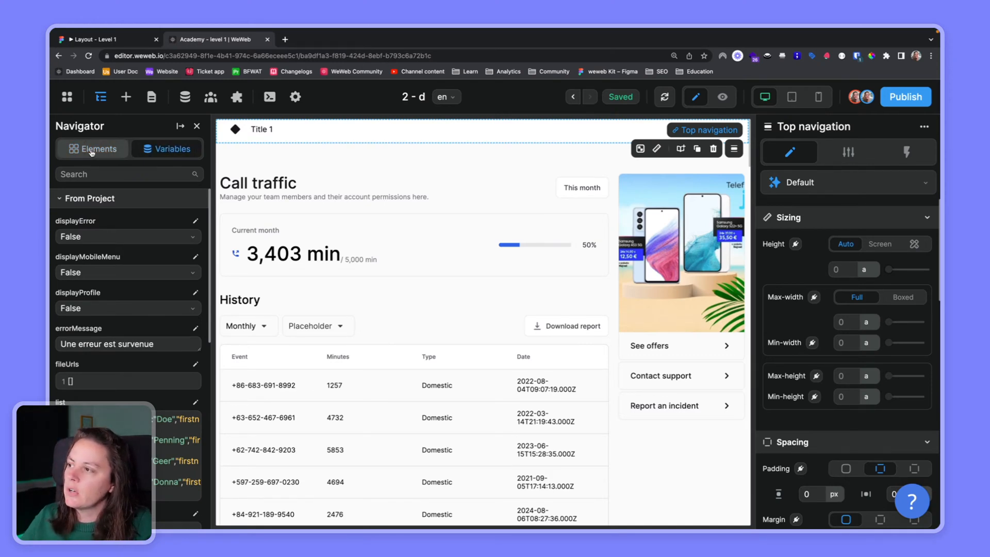
{"action": "left_click", "coordinate": [91, 149]}
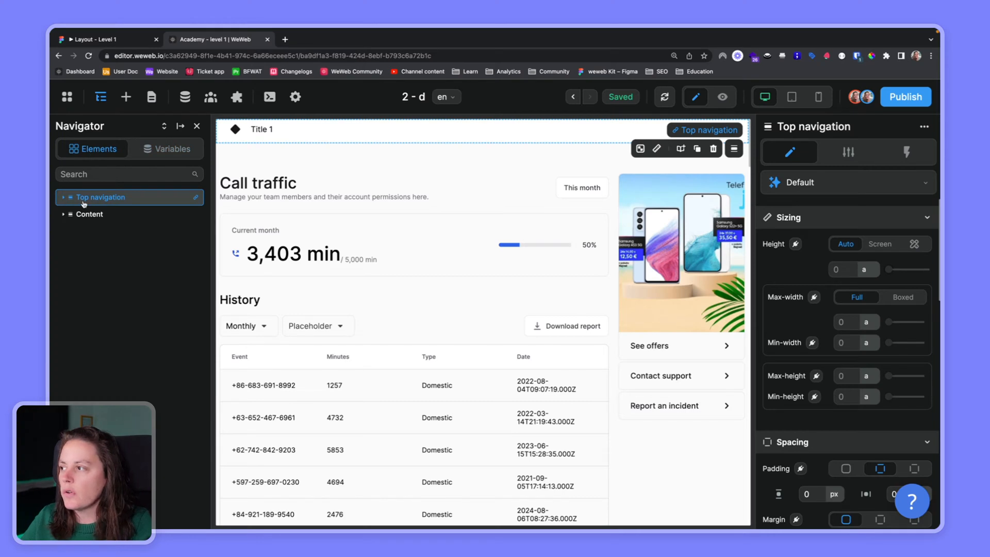
Expand Top navigation, Content and Columns to reach the Call traffic heading's text properties.
{"action": "left_click", "coordinate": [64, 197]}
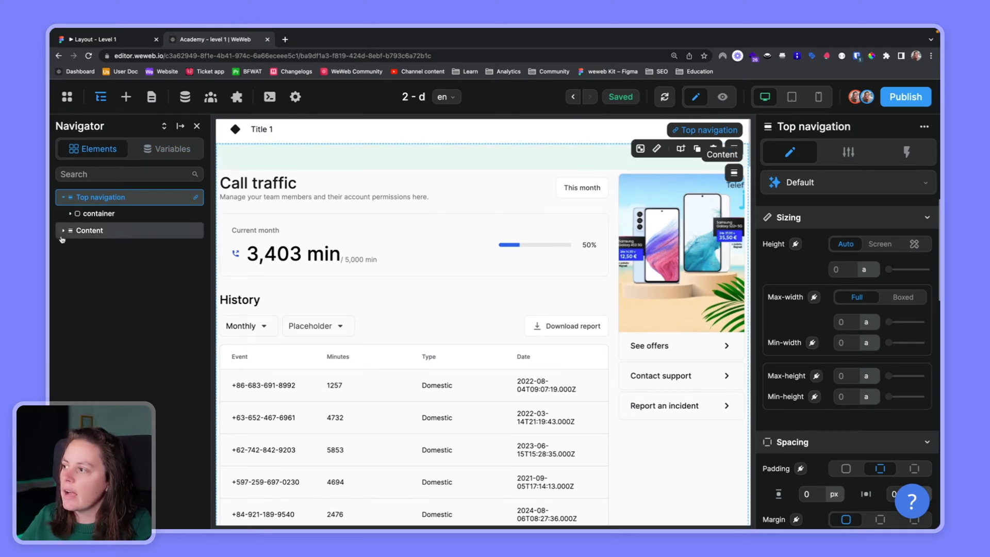
{"action": "left_click", "coordinate": [63, 230]}
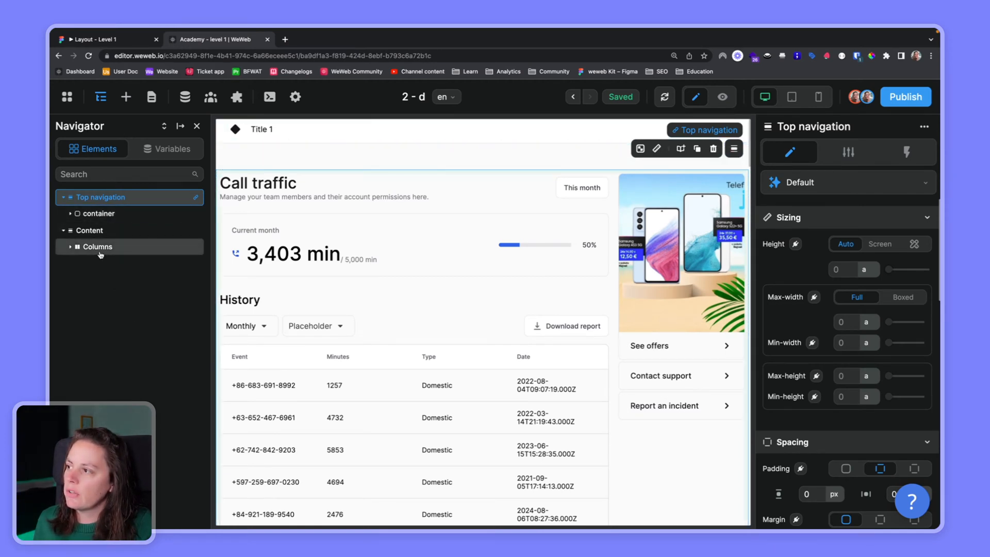
{"action": "left_click", "coordinate": [257, 184]}
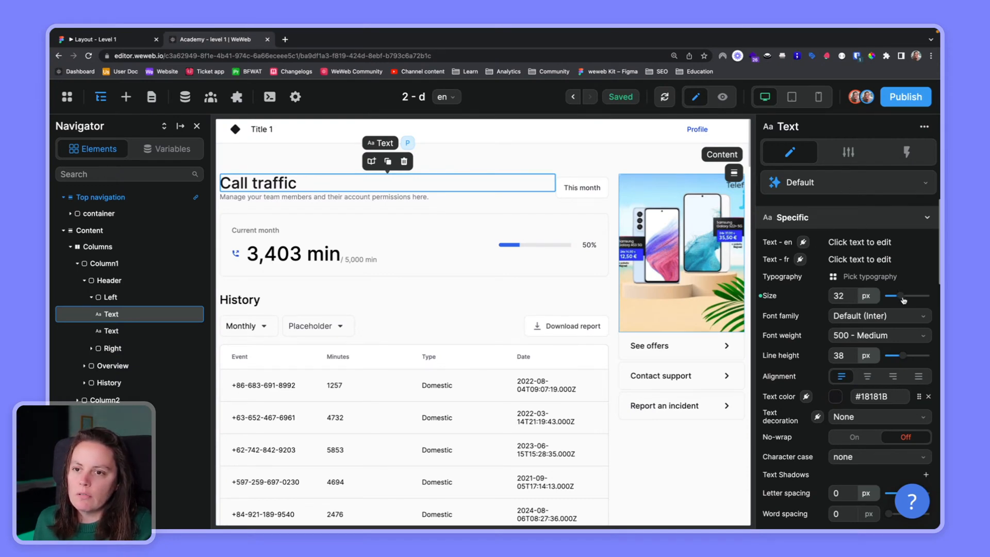
Set the heading's font size to 34 px, glance at its Settings and Workflows, and return to Style.
{"action": "left_click_drag", "start_coordinate": [893, 296], "coordinate": [890, 296]}
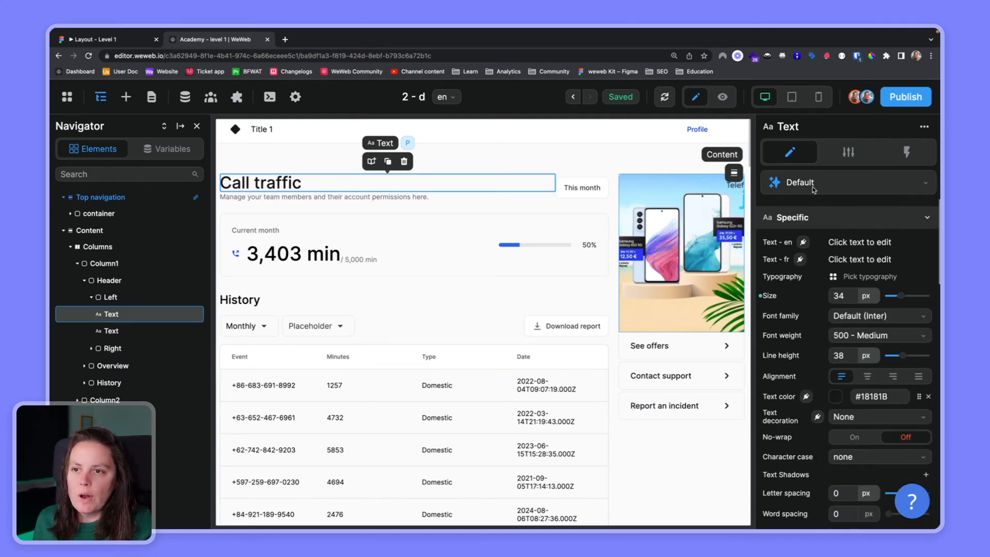
{"action": "left_click", "coordinate": [848, 152]}
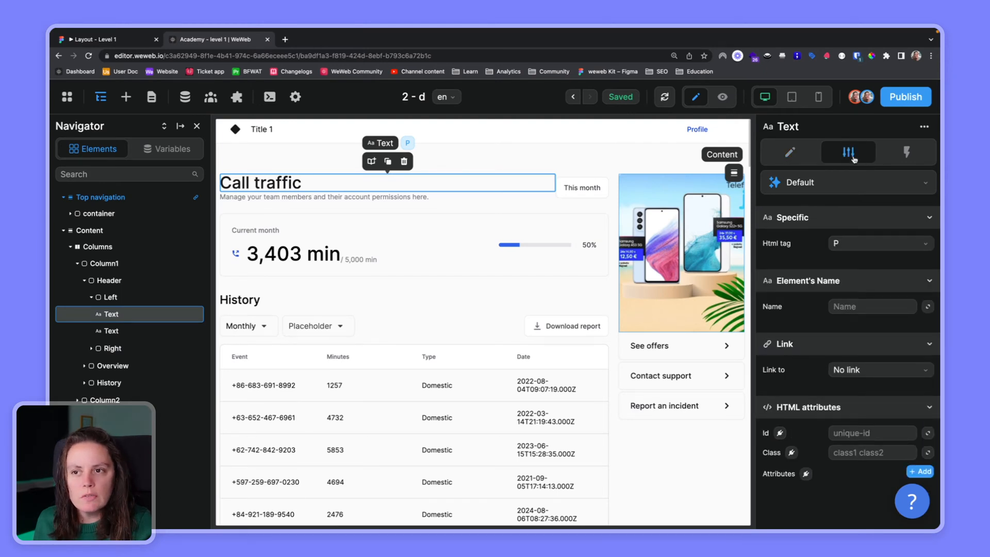
{"action": "left_click", "coordinate": [907, 153]}
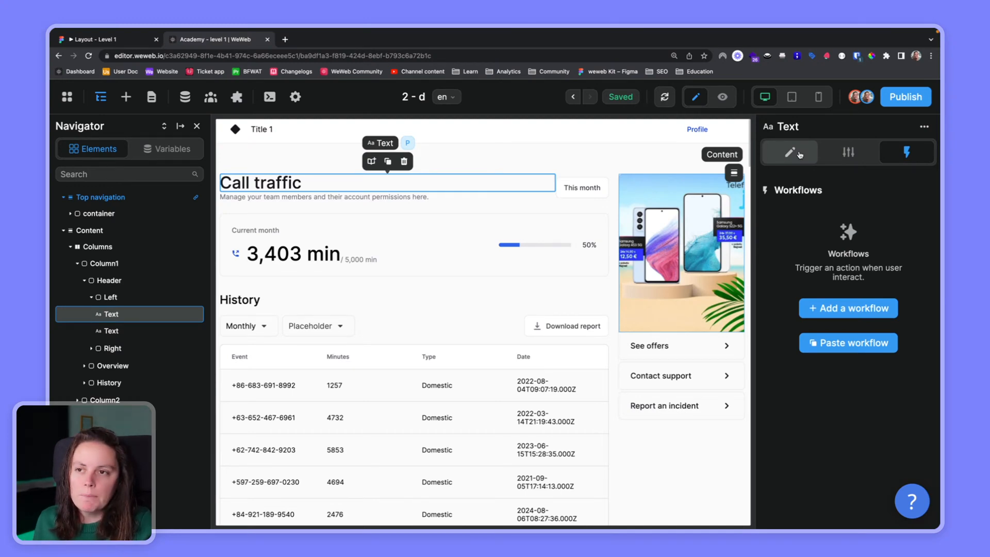
{"action": "left_click", "coordinate": [788, 152]}
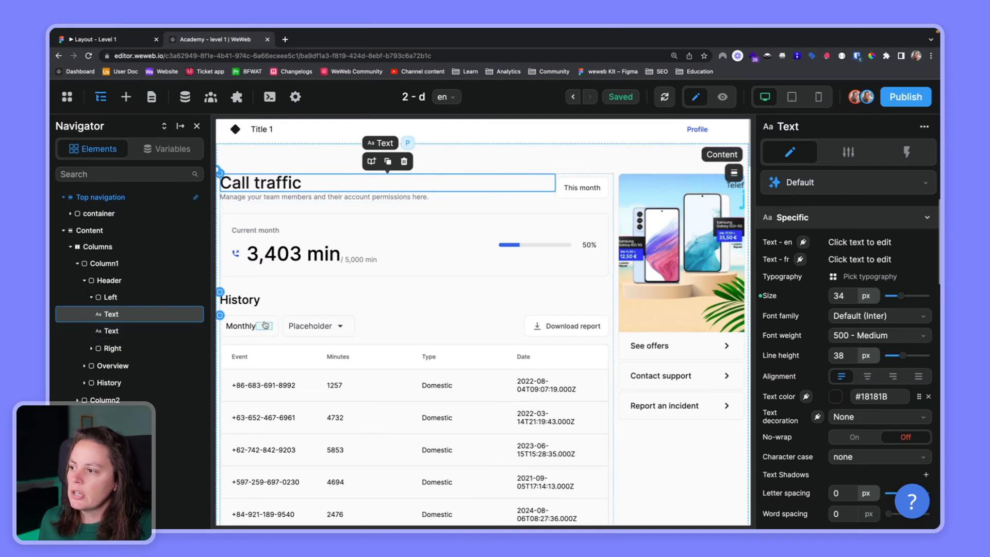
Select the Placeholder dropdown in History and bring up the add-element library.
{"action": "left_click", "coordinate": [318, 325]}
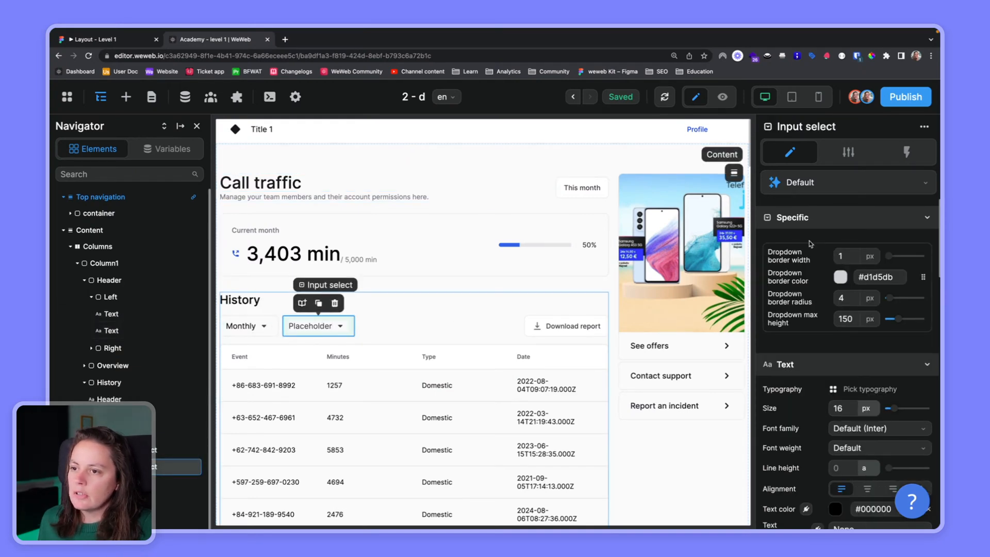
{"action": "mouse_move", "coordinate": [843, 213]}
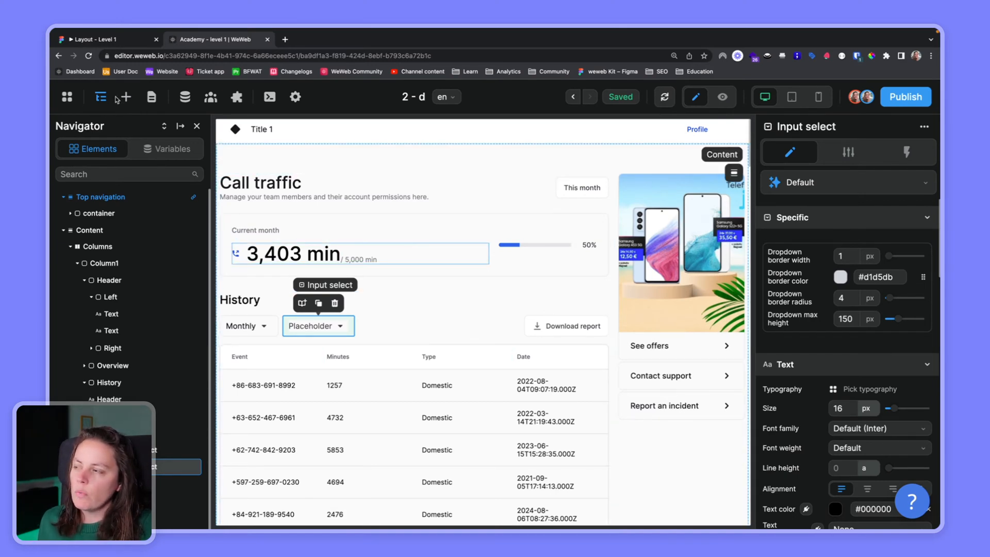
{"action": "left_click", "coordinate": [126, 97]}
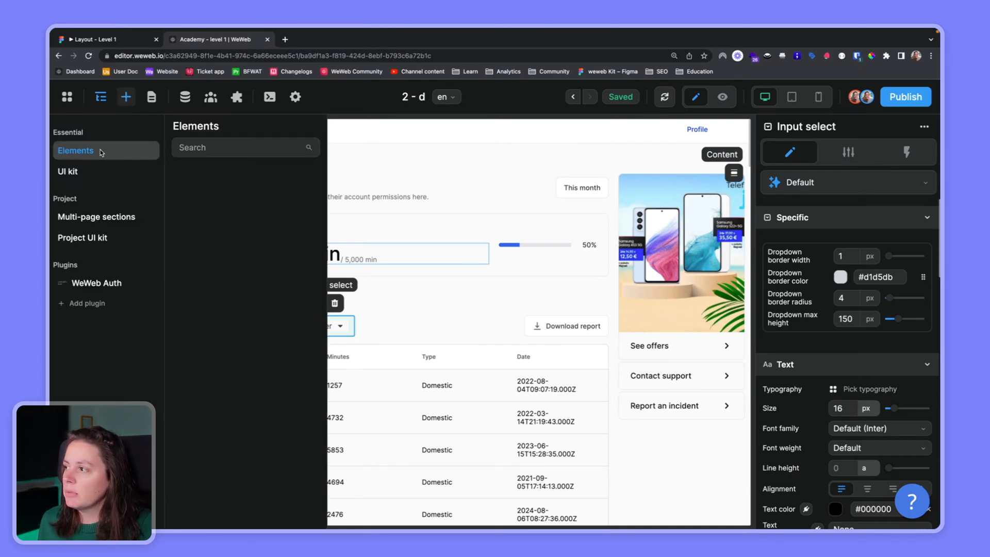
Browse the essential elements and UI kit catalogues, then switch the editor into preview mode.
{"action": "left_click", "coordinate": [76, 151]}
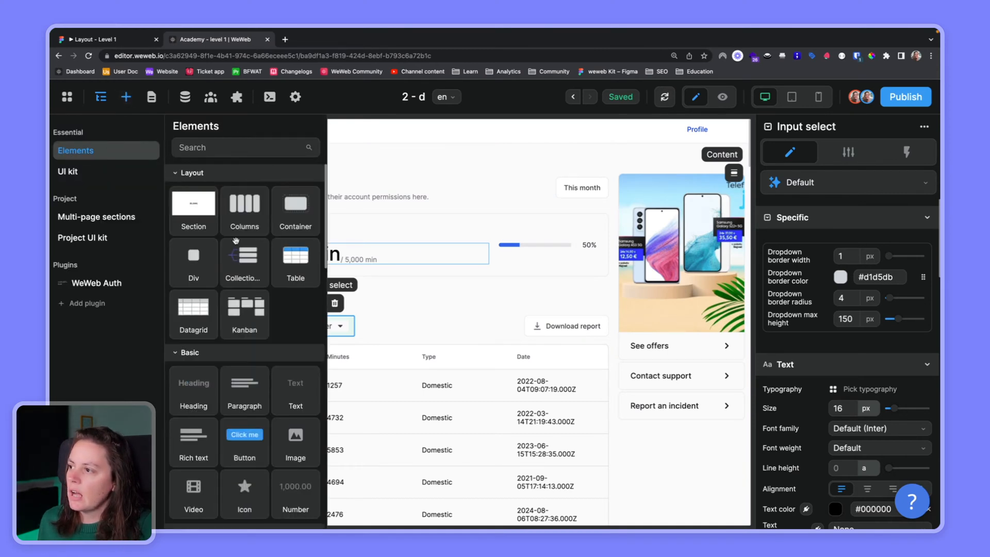
{"action": "scroll", "scroll_direction": "down", "scroll_amount": 3}
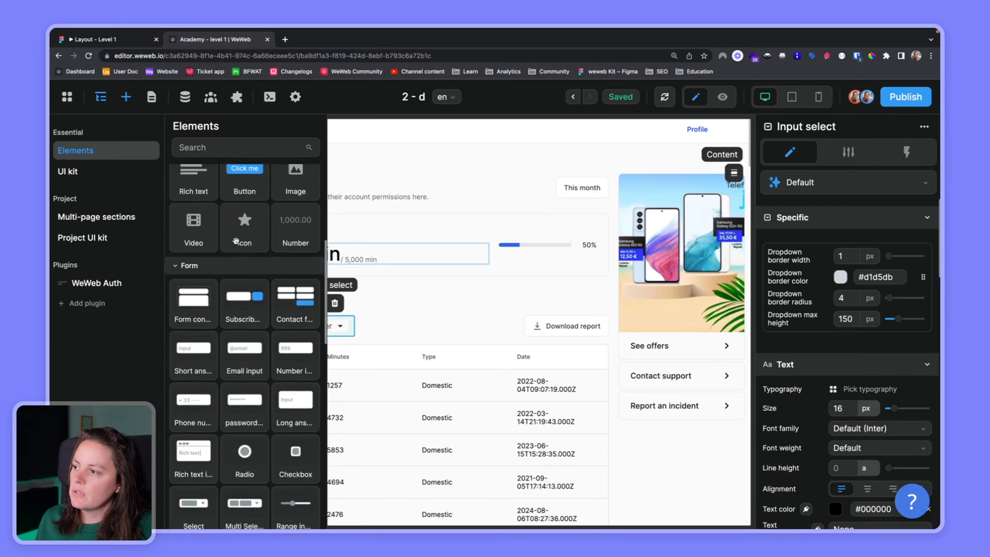
{"action": "left_click", "coordinate": [68, 171]}
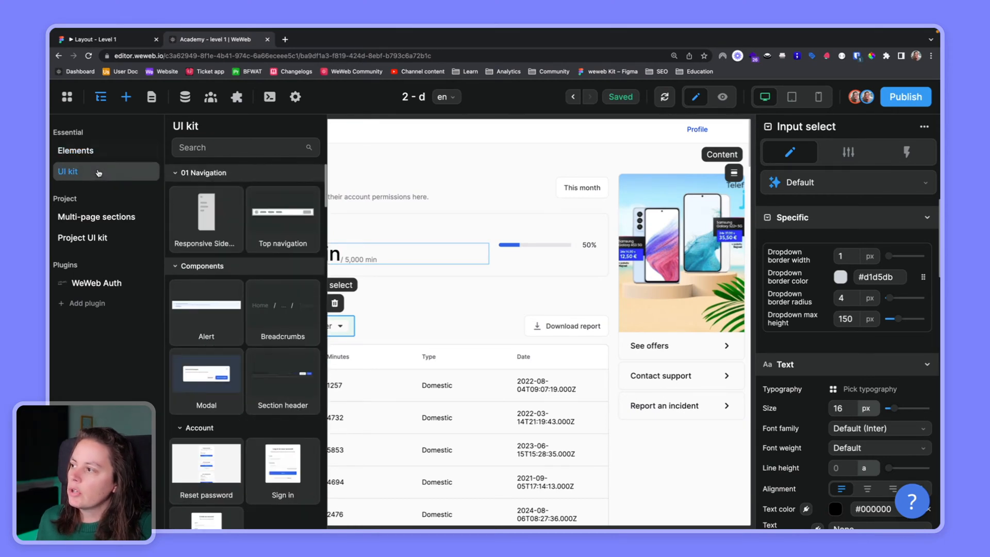
{"action": "mouse_move", "coordinate": [223, 228]}
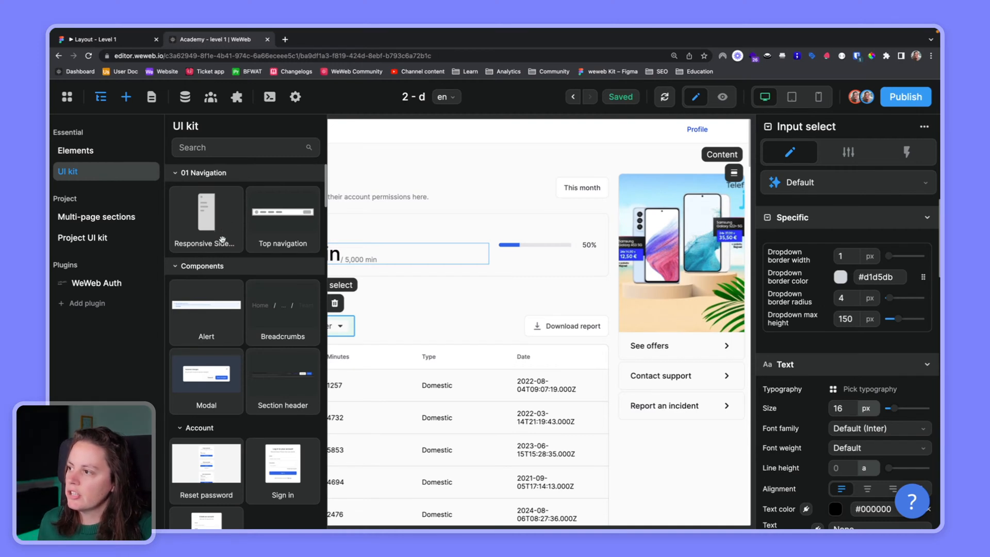
{"action": "scroll", "scroll_direction": "down", "scroll_amount": 3}
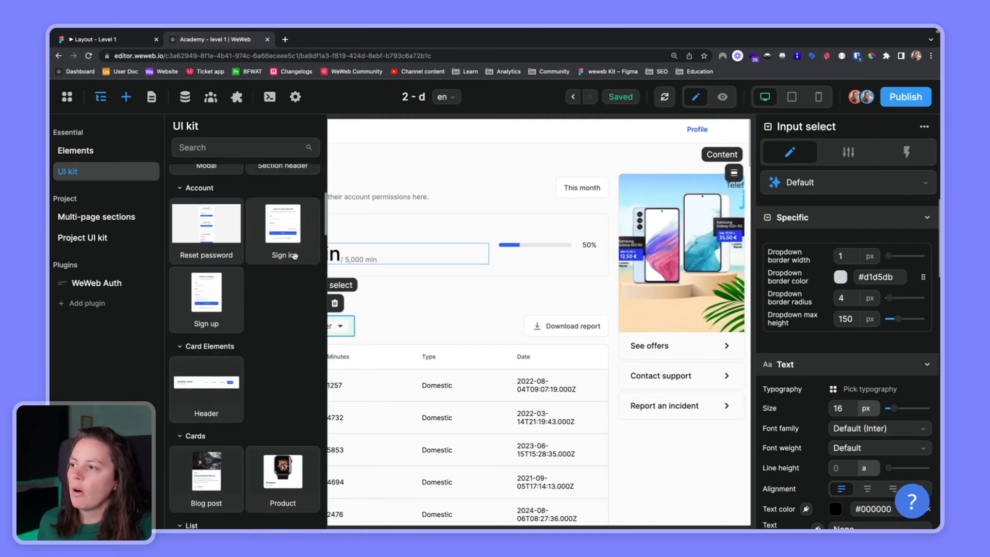
{"action": "scroll", "scroll_direction": "down", "scroll_amount": 3}
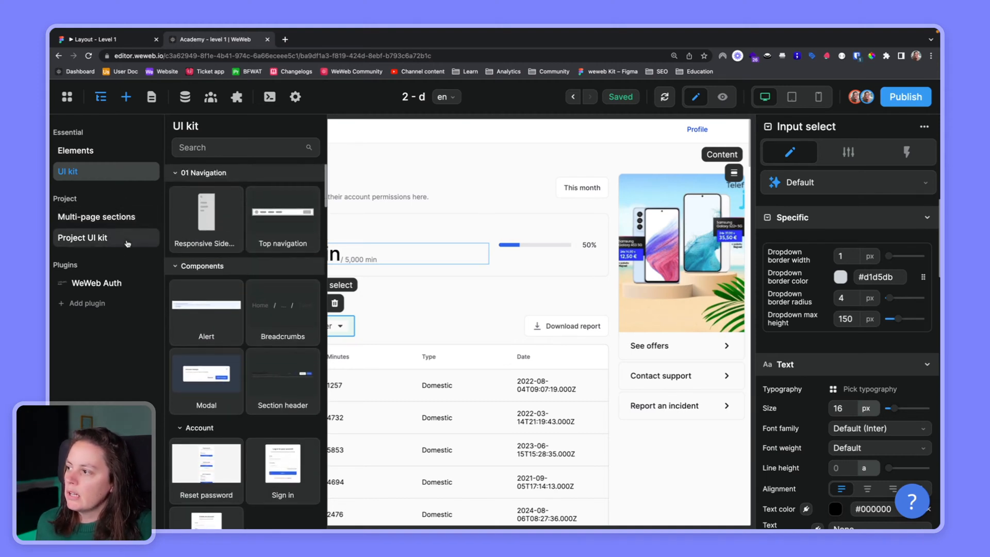
{"action": "mouse_move", "coordinate": [229, 195]}
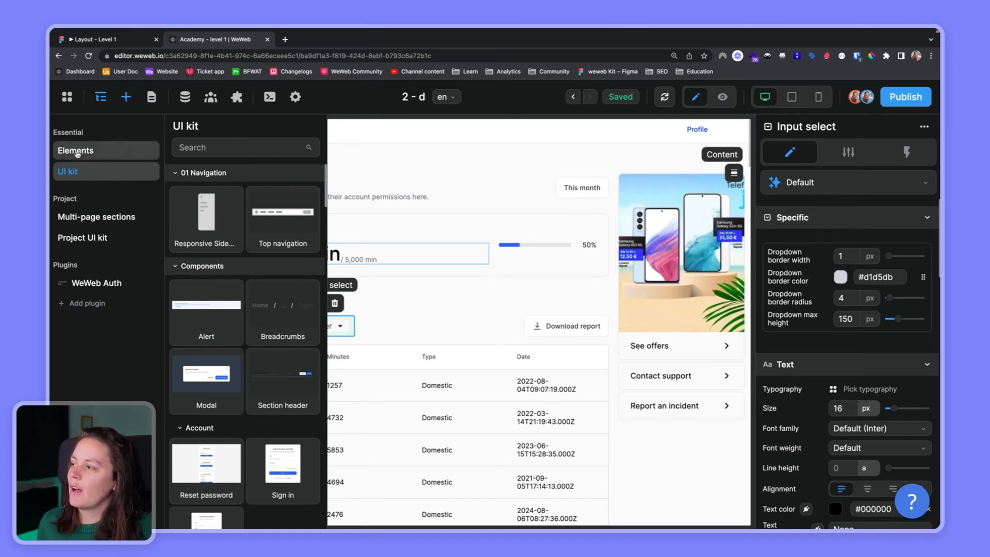
{"action": "left_click", "coordinate": [76, 150]}
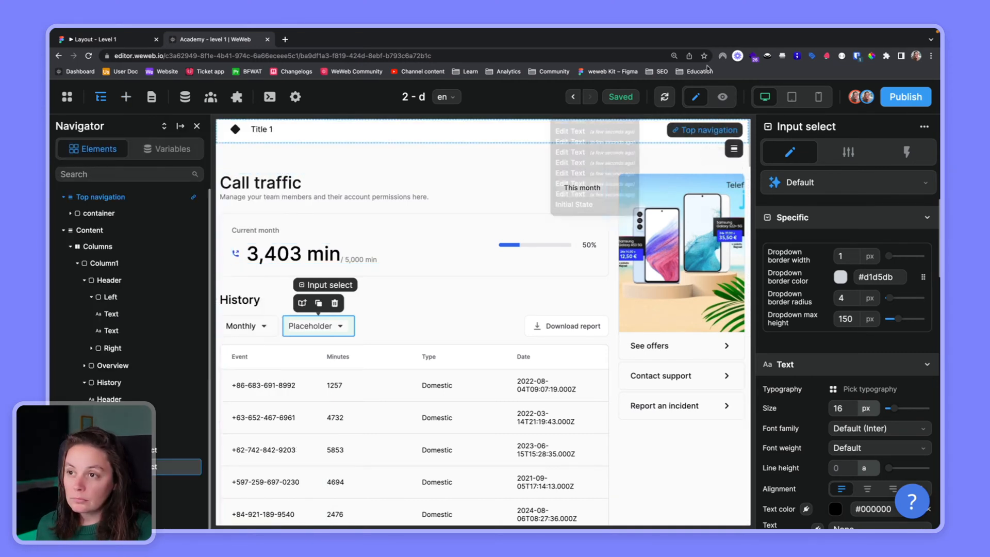
{"action": "left_click", "coordinate": [722, 97]}
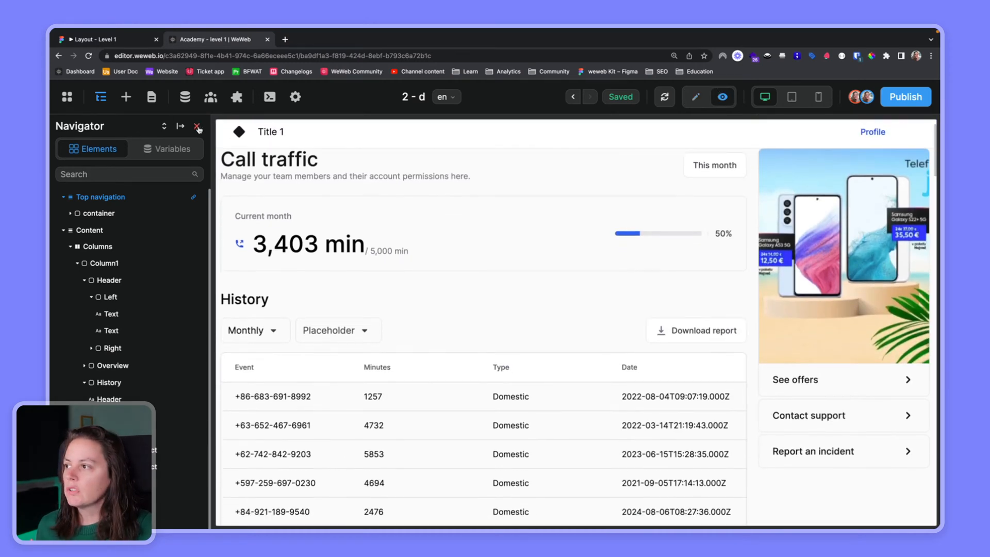
Hide the navigator and preview the page at tablet and mobile widths, then back at desktop width.
{"action": "left_click", "coordinate": [196, 125]}
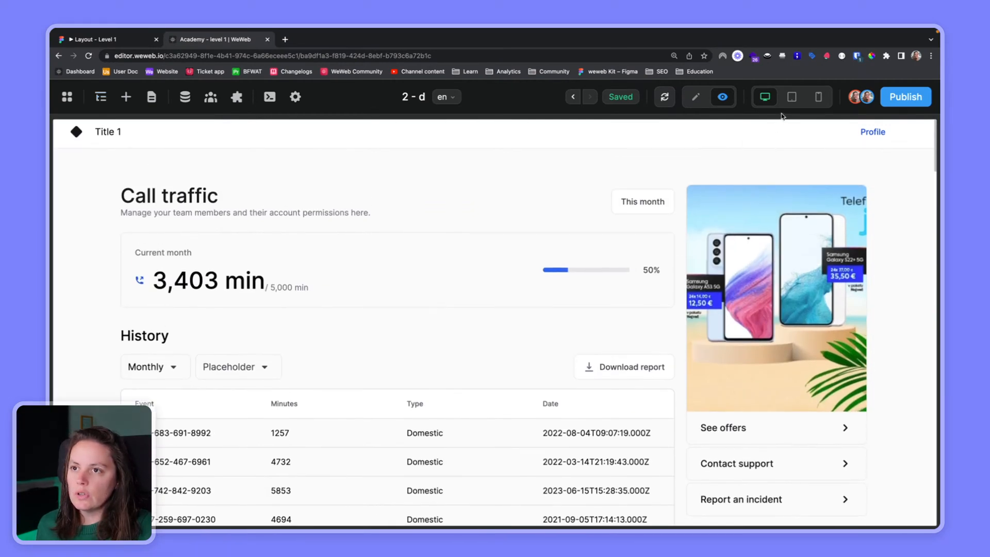
{"action": "left_click", "coordinate": [792, 97]}
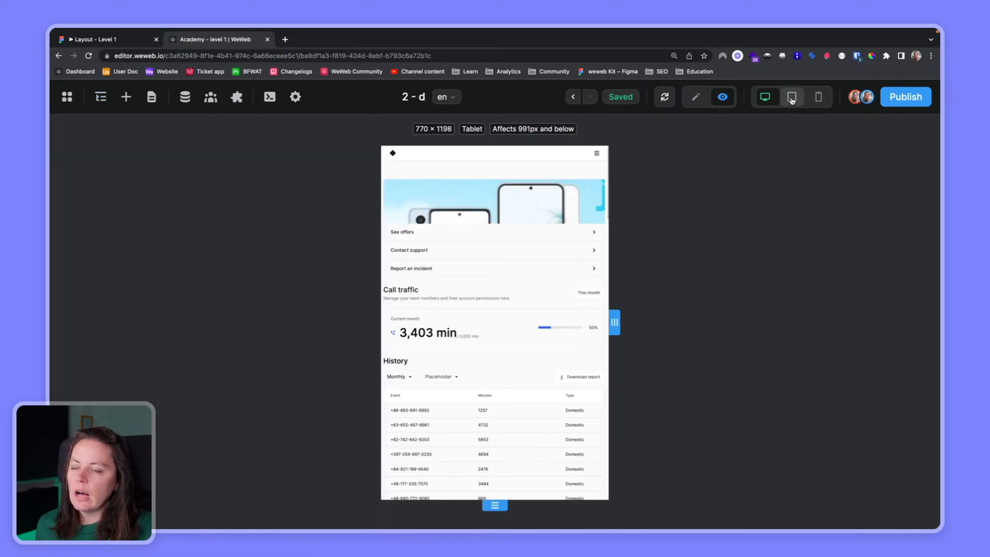
{"action": "left_click", "coordinate": [792, 97]}
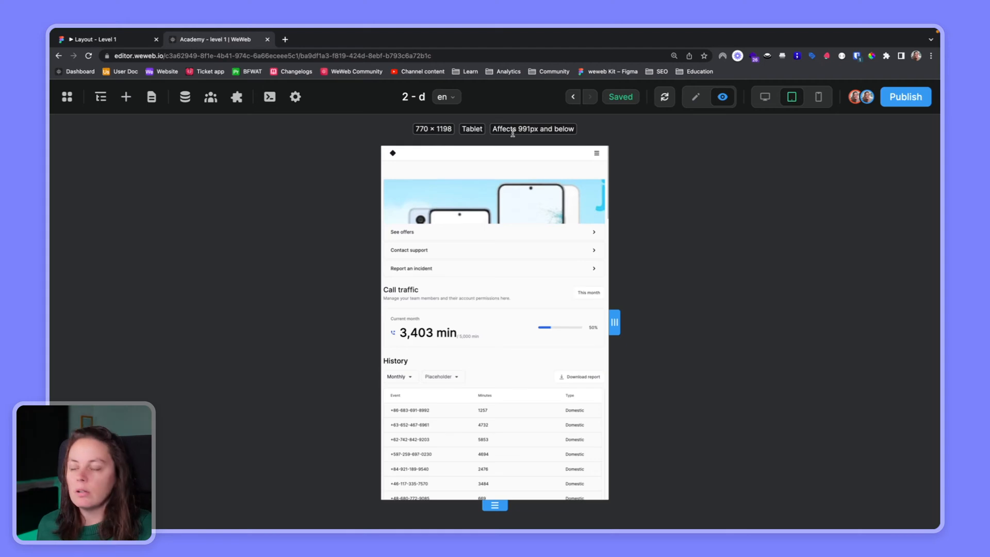
{"action": "mouse_move", "coordinate": [624, 337]}
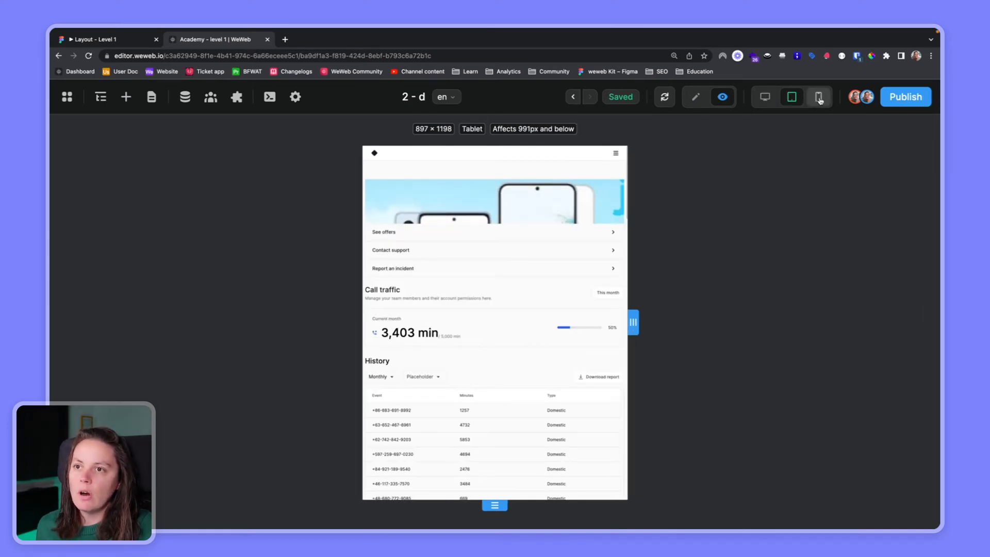
{"action": "left_click", "coordinate": [818, 97]}
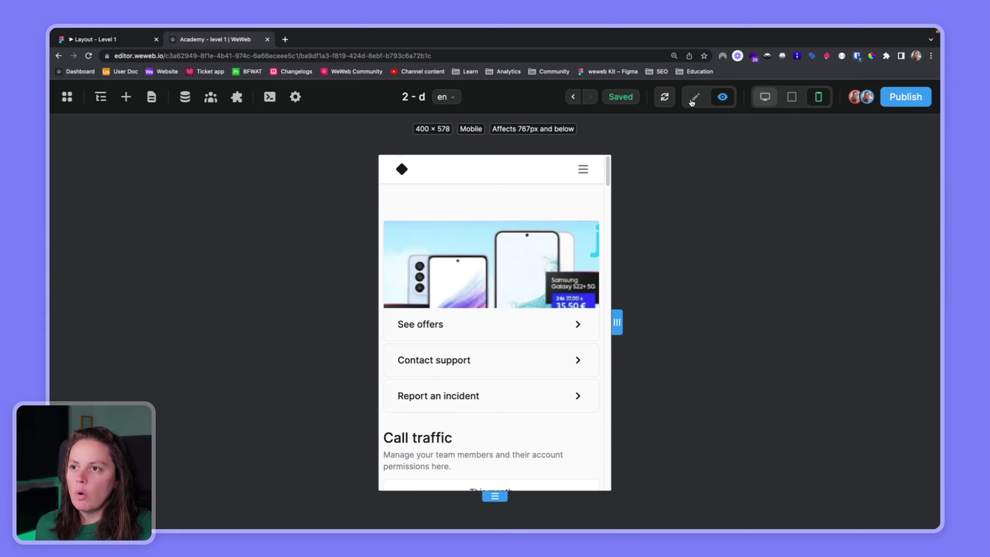
{"action": "left_click", "coordinate": [765, 97]}
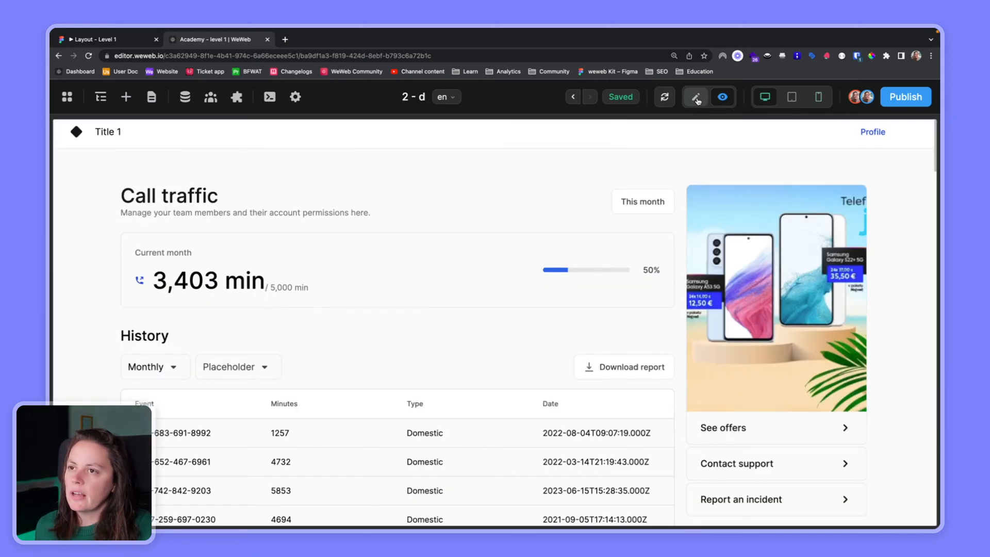
Leave preview for edit mode and browse the Data sources and Authentication plugin categories.
{"action": "left_click", "coordinate": [695, 97]}
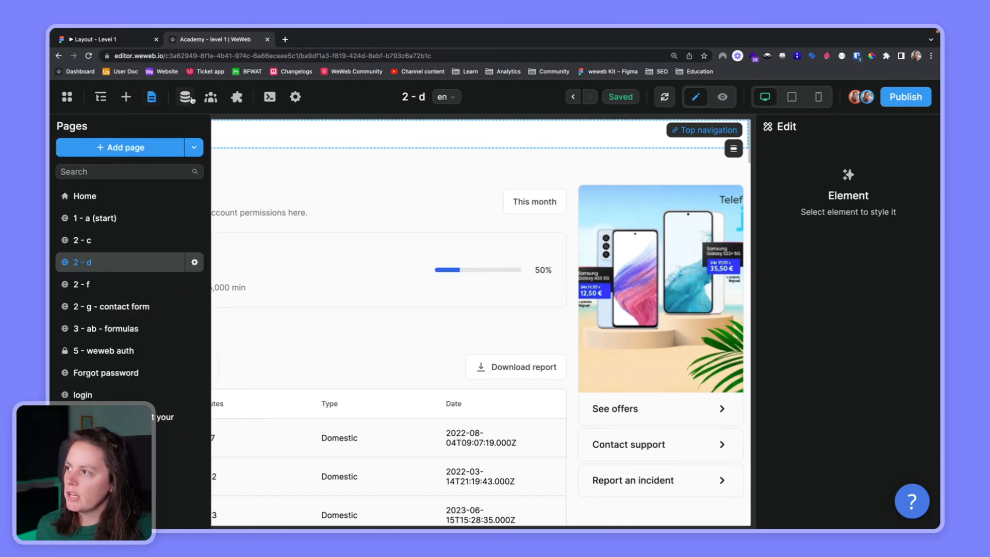
{"action": "left_click", "coordinate": [236, 97]}
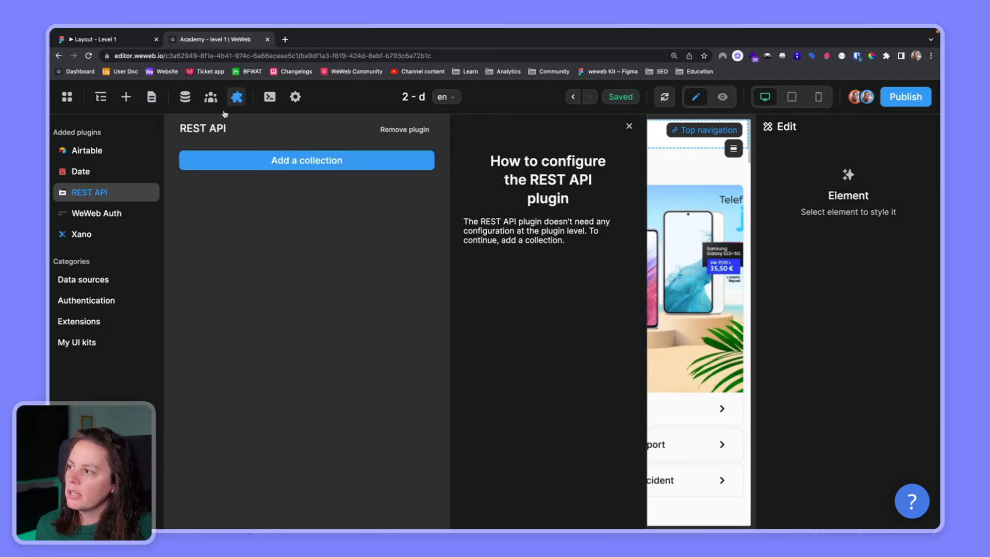
{"action": "left_click", "coordinate": [83, 279]}
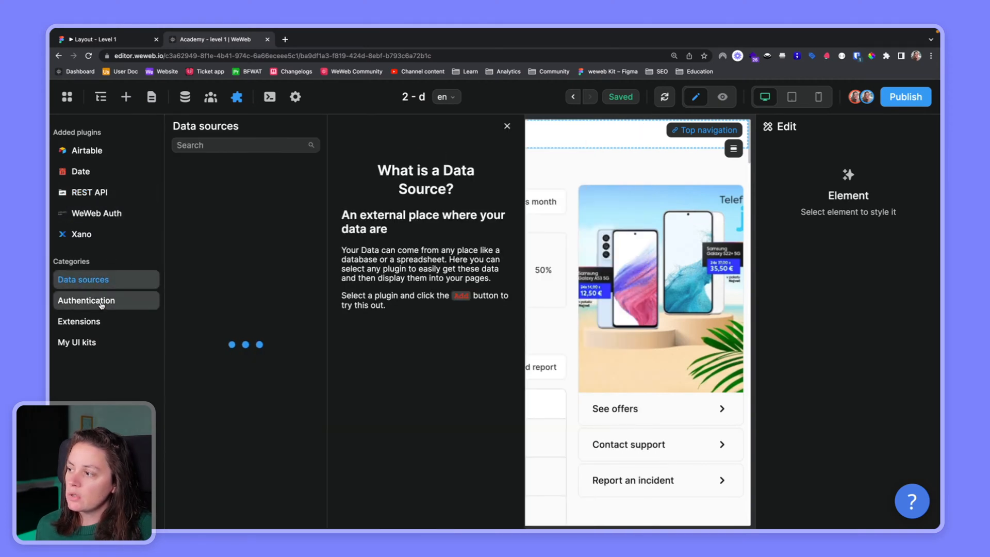
{"action": "left_click", "coordinate": [79, 322]}
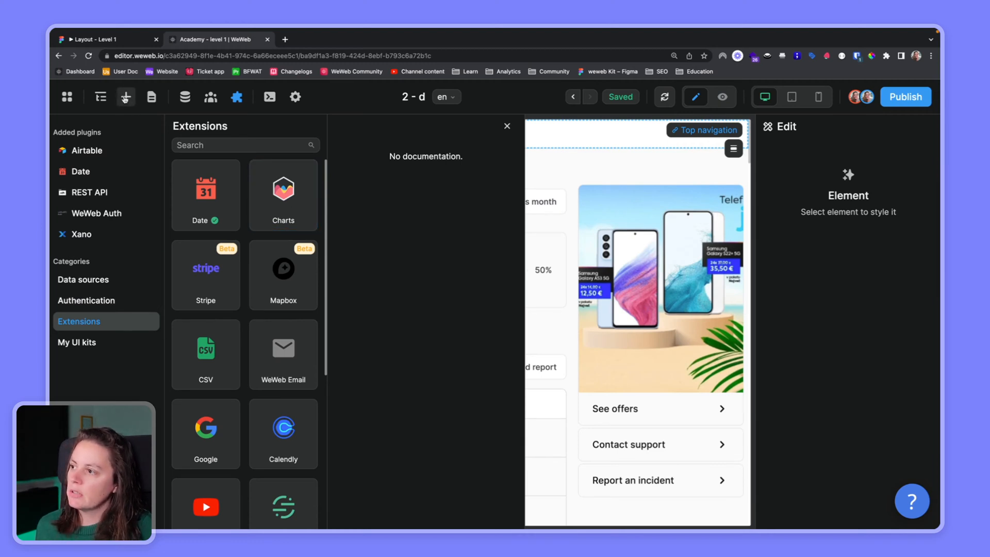
Add the Charts extension to the project and look through its chart elements.
{"action": "left_click", "coordinate": [283, 194]}
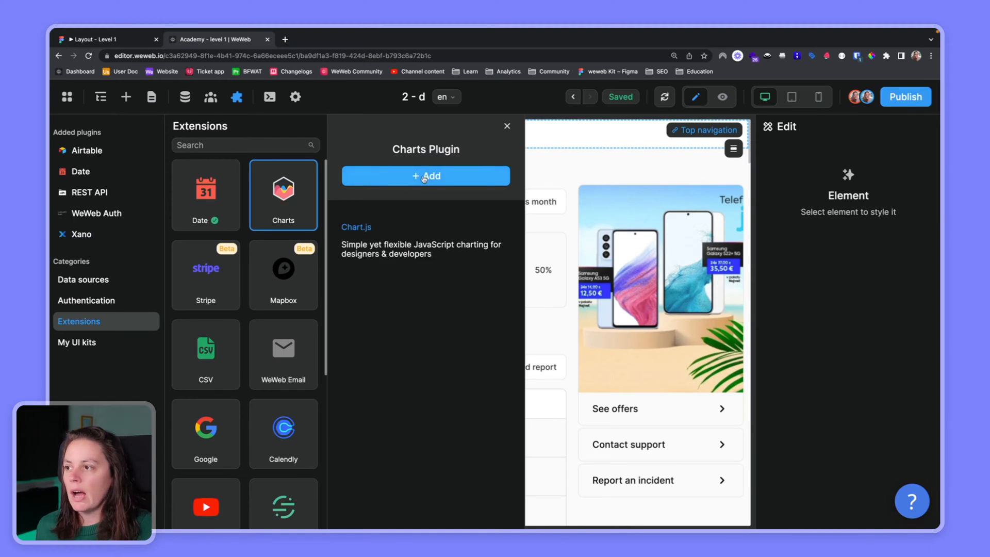
{"action": "left_click", "coordinate": [425, 176]}
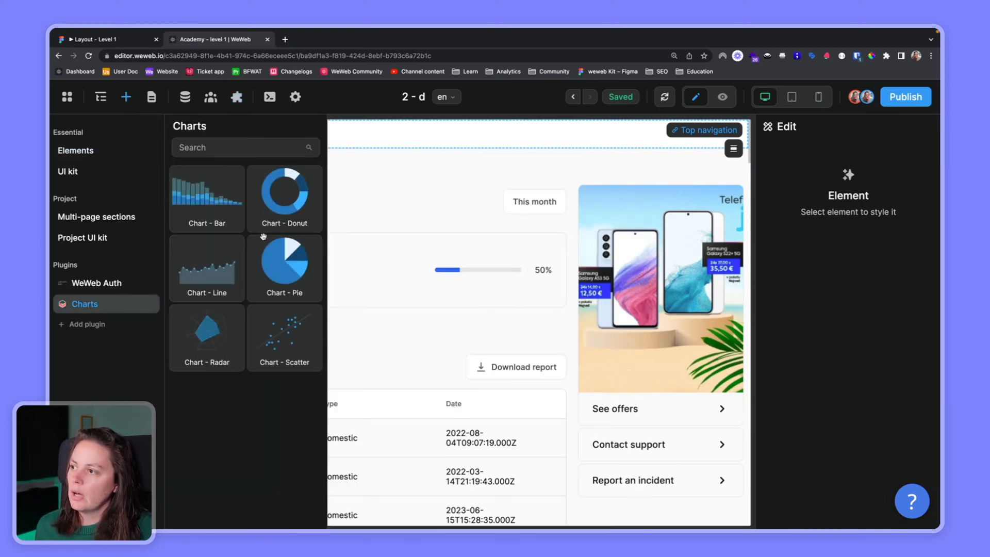
{"action": "mouse_move", "coordinate": [269, 243]}
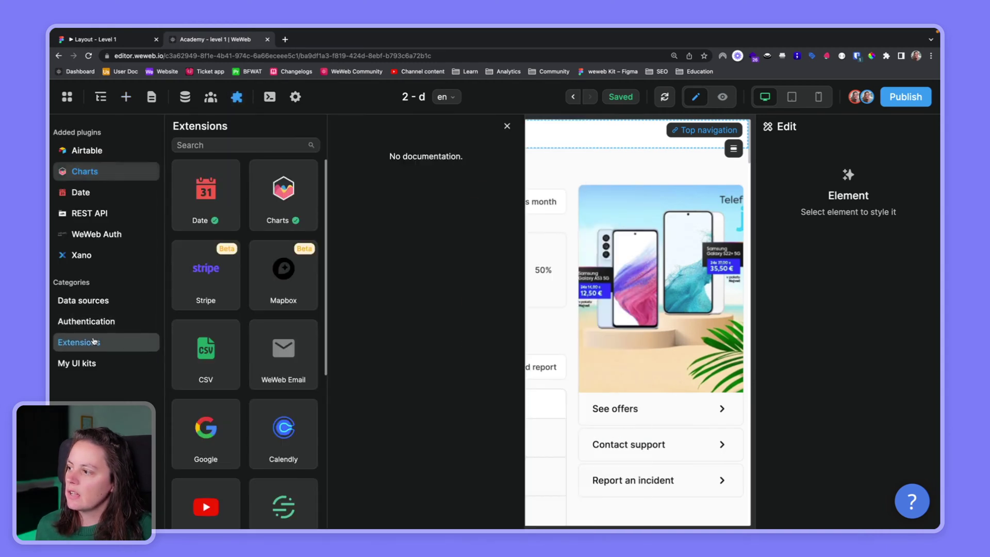
{"action": "scroll", "scroll_direction": "down", "scroll_amount": 3}
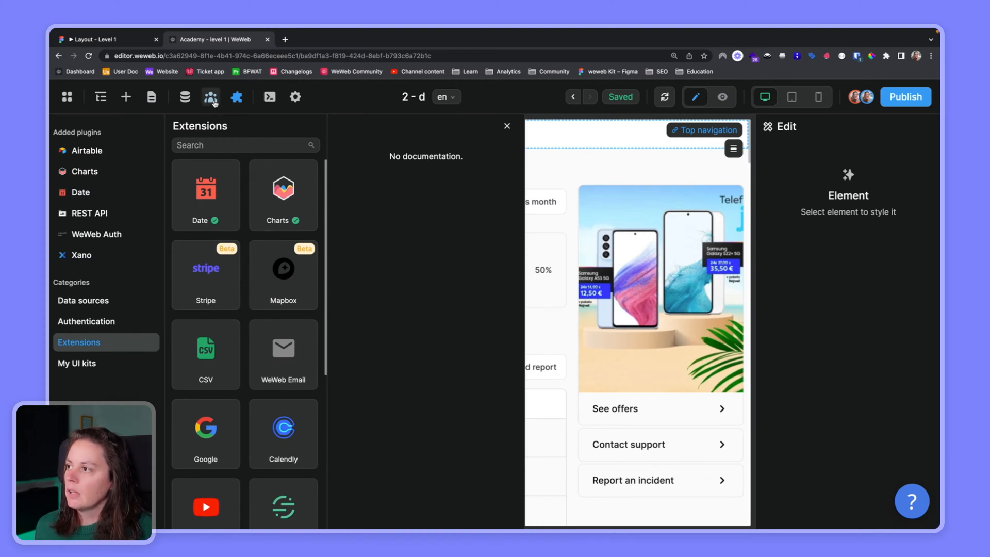
Review user roles, then the data Collections, Workflows and Formulas panels.
{"action": "left_click", "coordinate": [211, 97]}
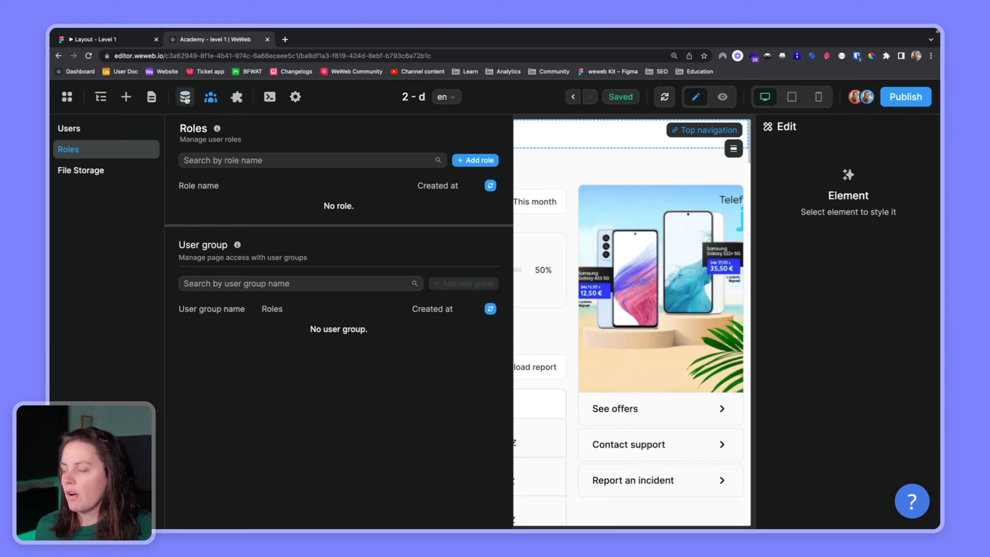
{"action": "left_click", "coordinate": [183, 97]}
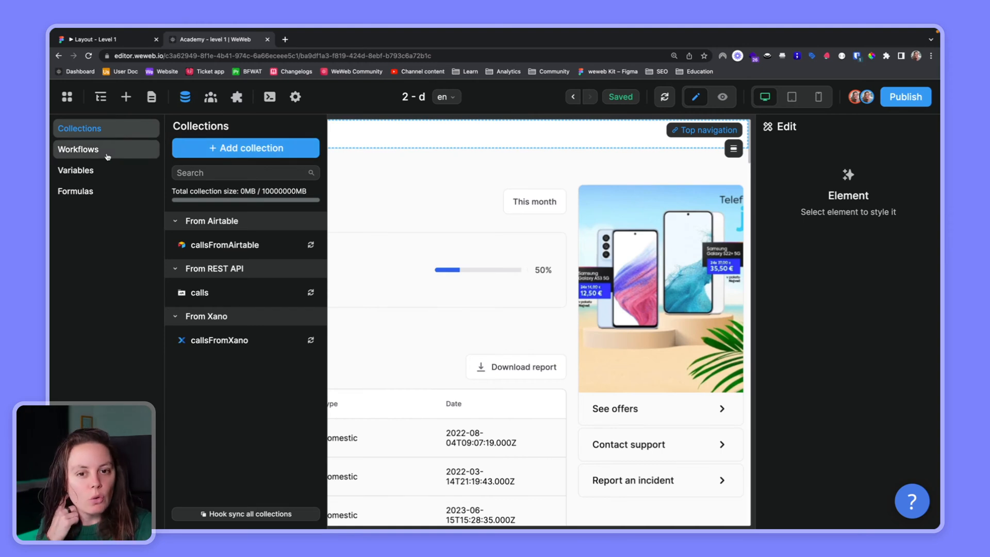
{"action": "left_click", "coordinate": [79, 149]}
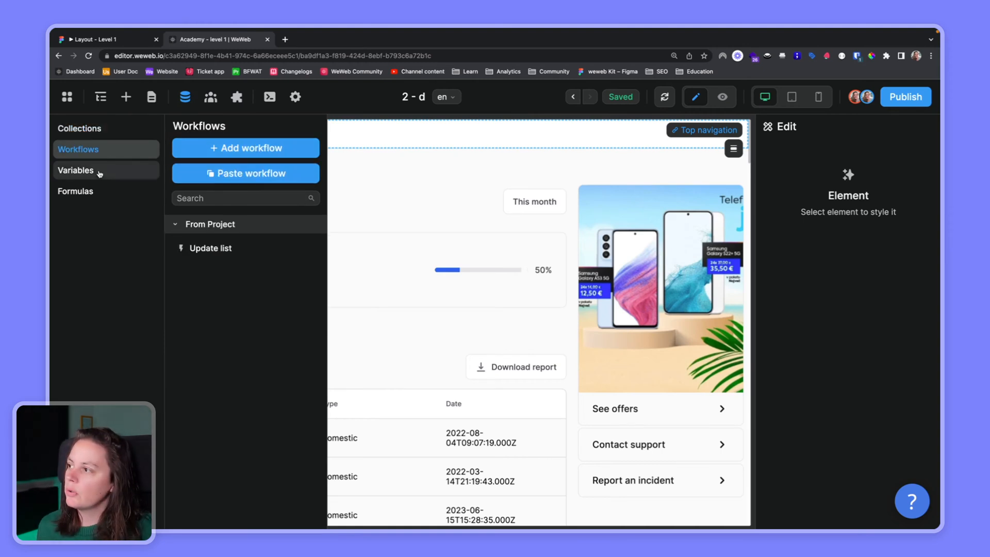
{"action": "left_click", "coordinate": [75, 191]}
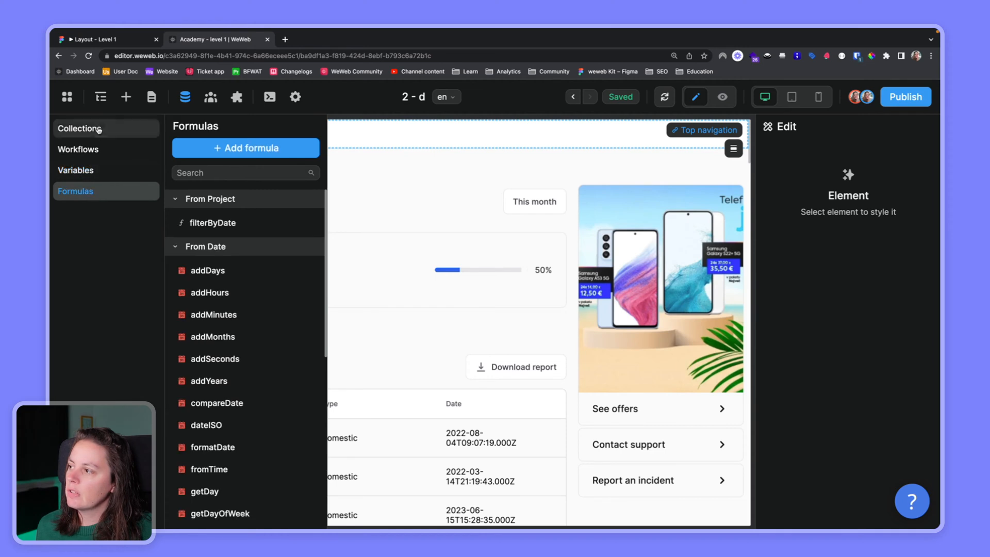
{"action": "left_click", "coordinate": [79, 128]}
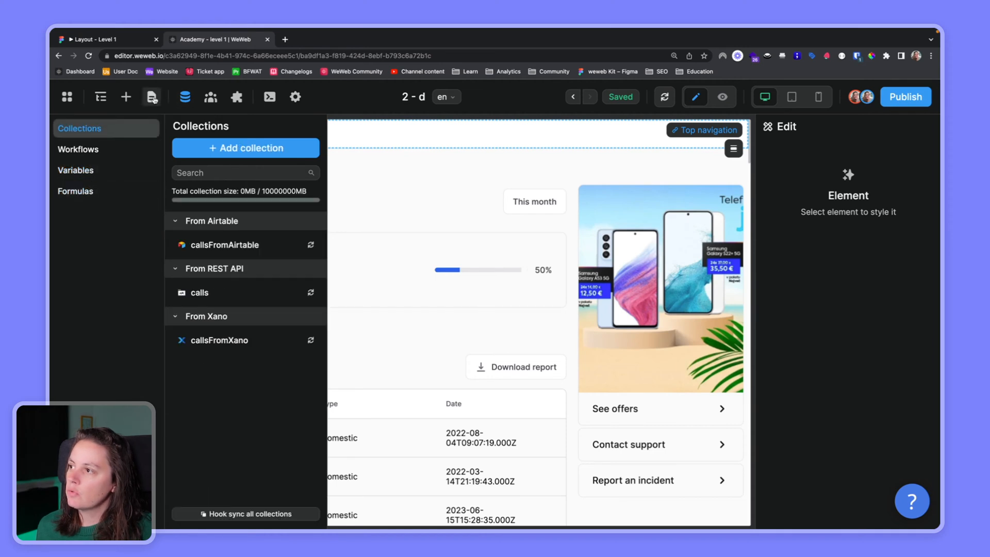
Show the add-element library now including Charts, then close it to reveal the full canvas.
{"action": "left_click", "coordinate": [126, 97]}
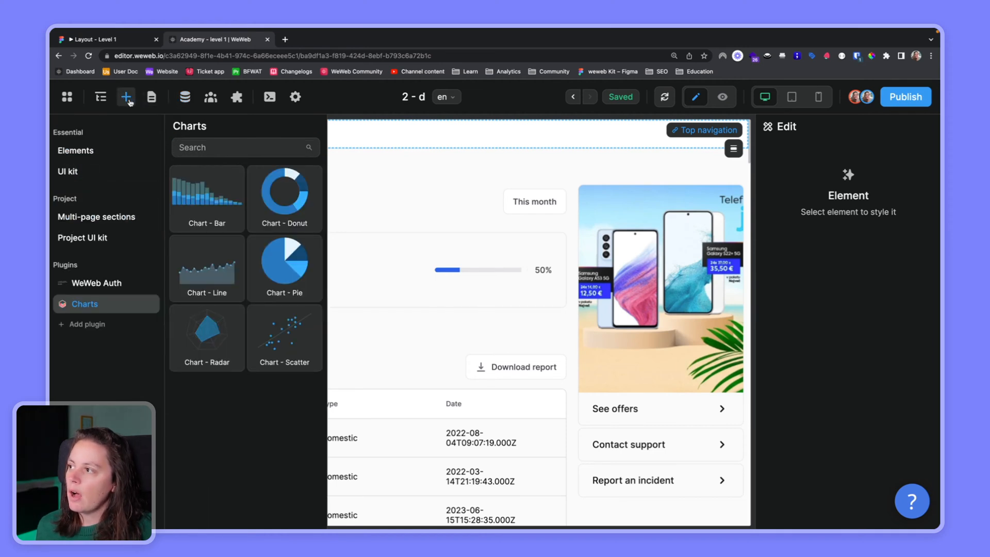
{"action": "left_click", "coordinate": [126, 97]}
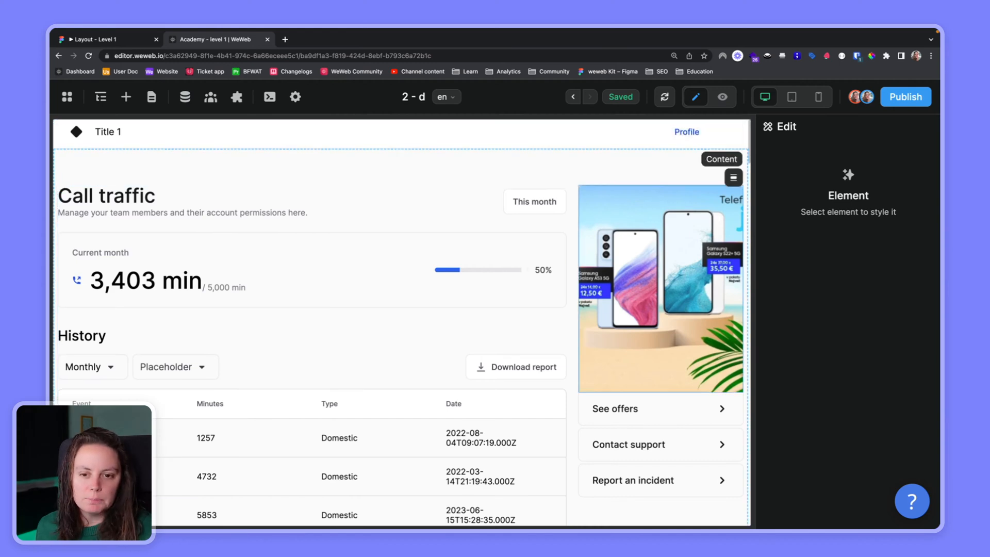